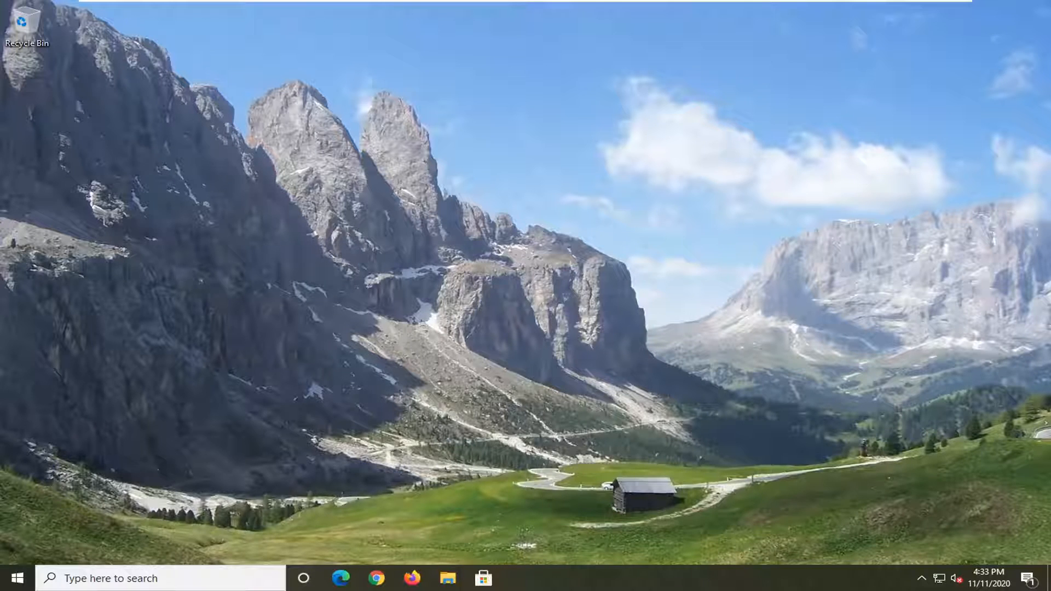
# - Launch Windows Settings from the Start menu
pyautogui.click(20, 578)
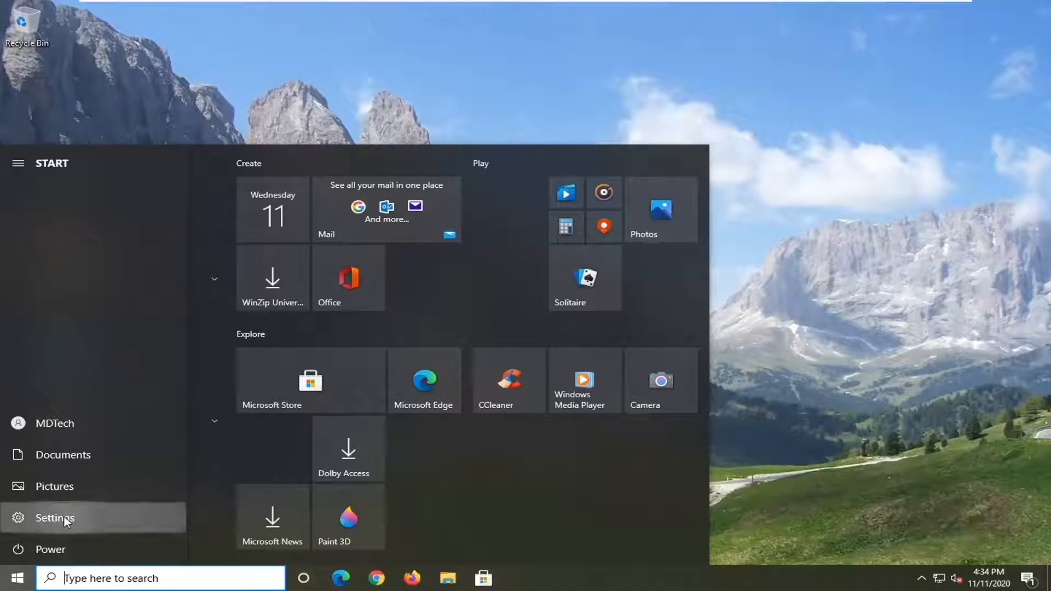
pyautogui.click(55, 517)
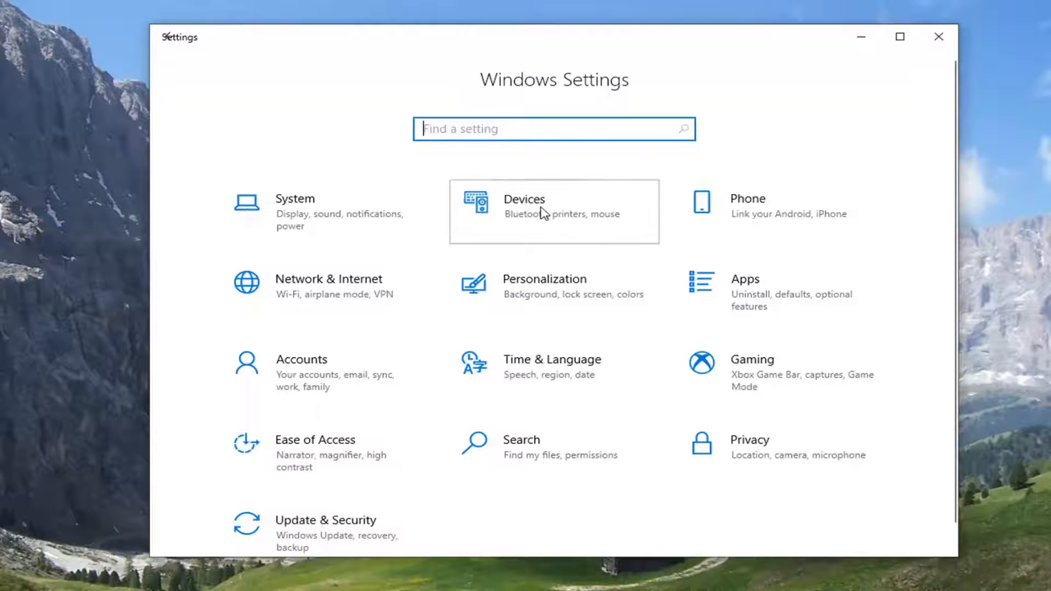
# - Go to Devices > Printers & scanners and manage the Microsoft Print to PDF printer
pyautogui.click(544, 212)
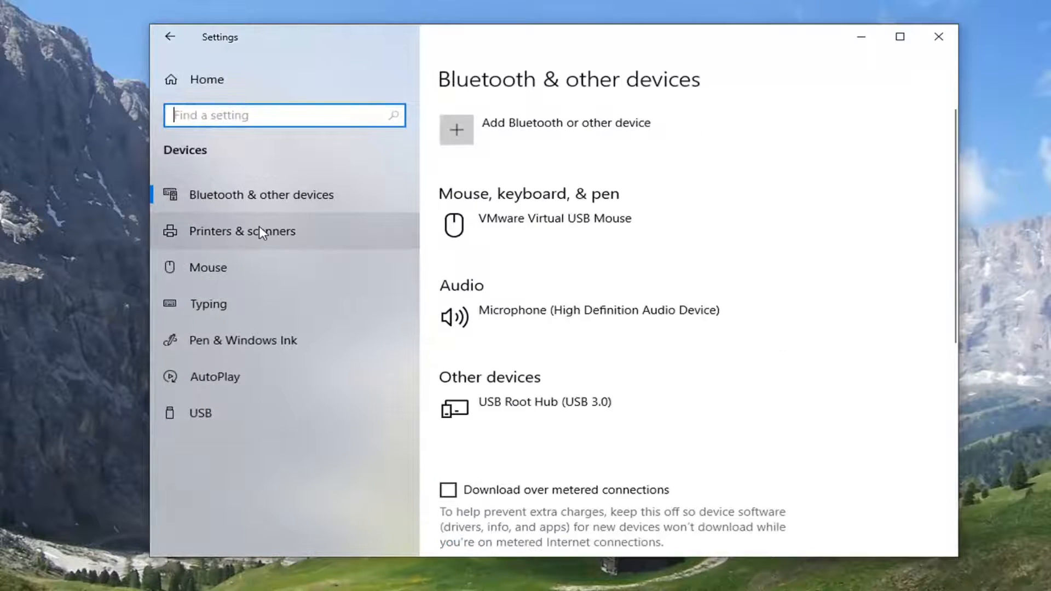
pyautogui.click(243, 232)
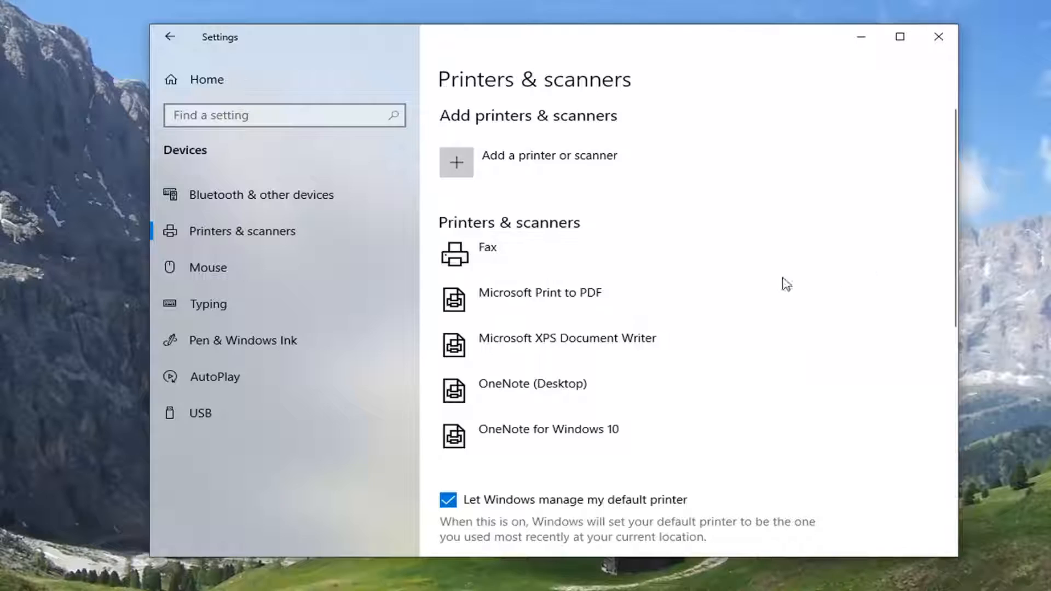
pyautogui.click(540, 298)
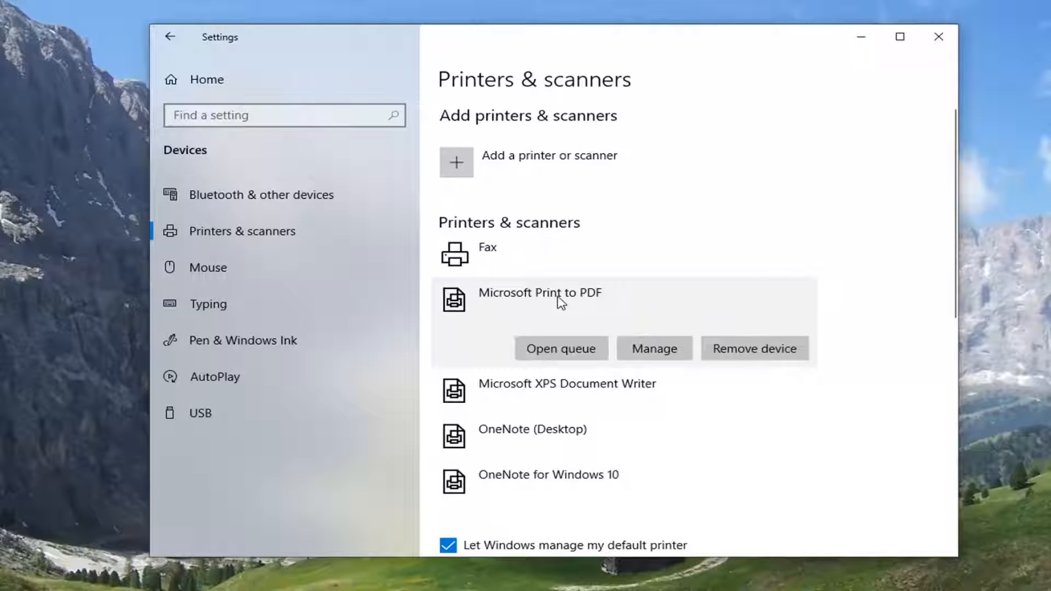
pyautogui.click(655, 348)
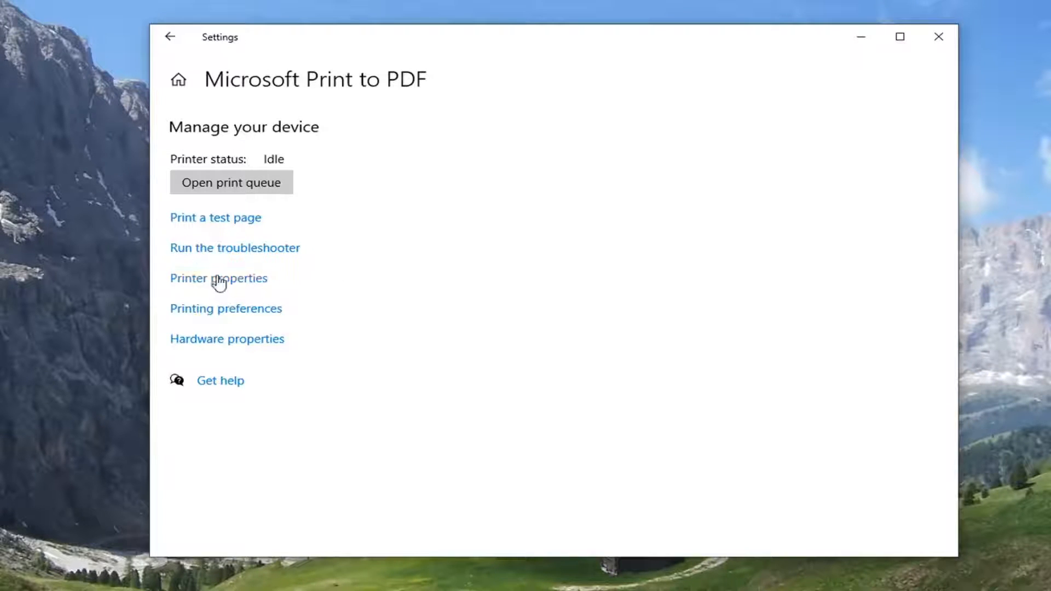
# - In Printer properties, change the printer name to 'Print to PDF' and confirm
pyautogui.click(219, 278)
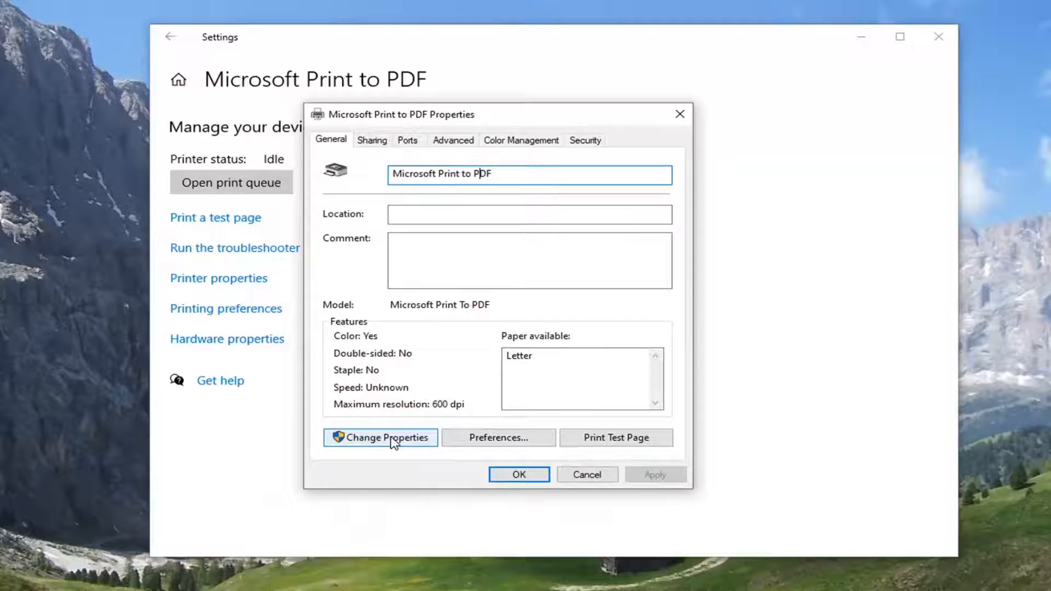
pyautogui.click(380, 438)
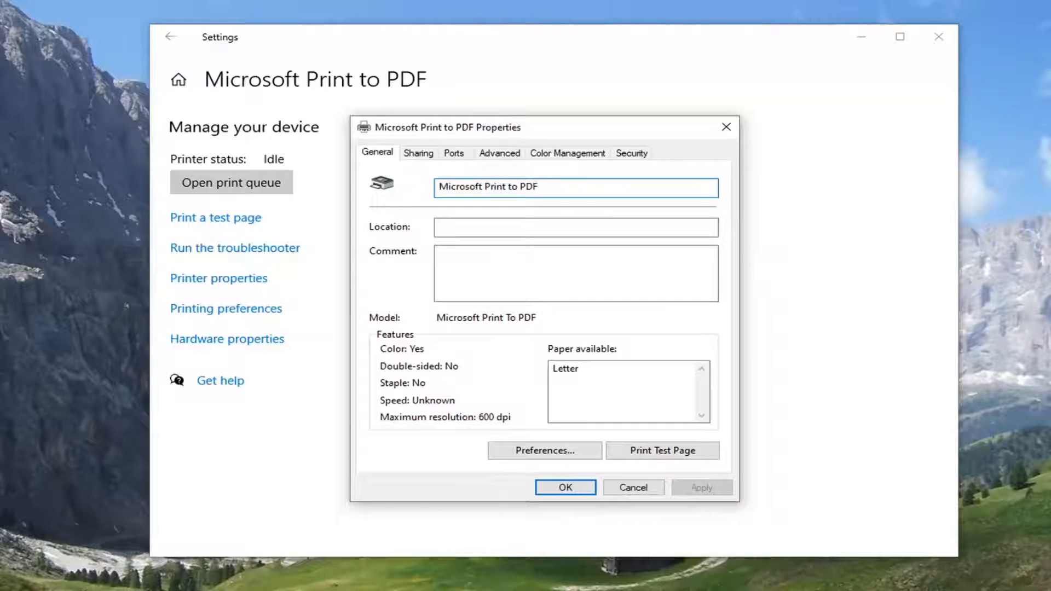
pyautogui.write('Print to PDF')
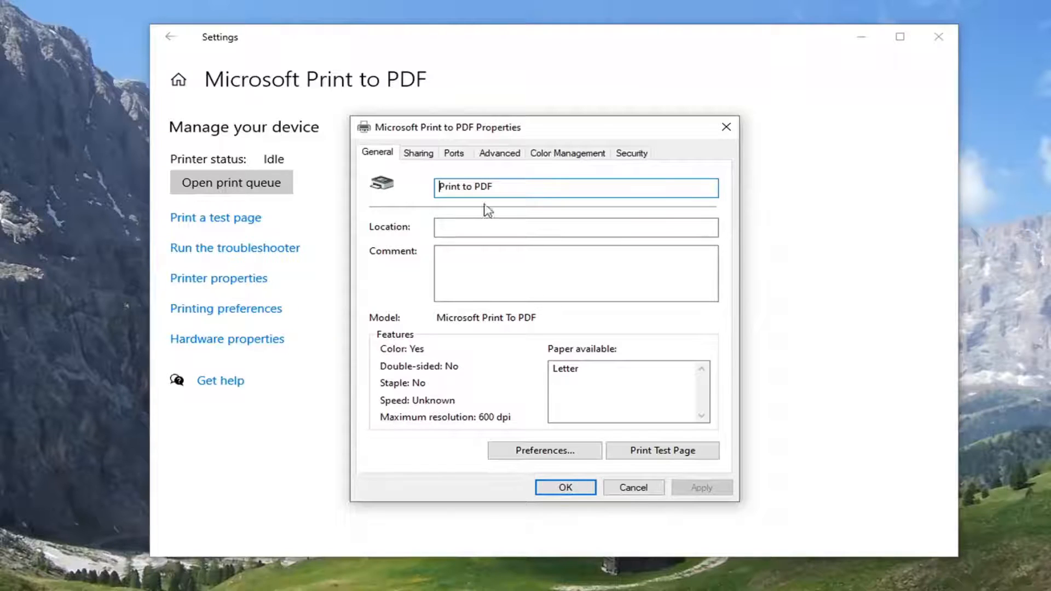
pyautogui.click(565, 488)
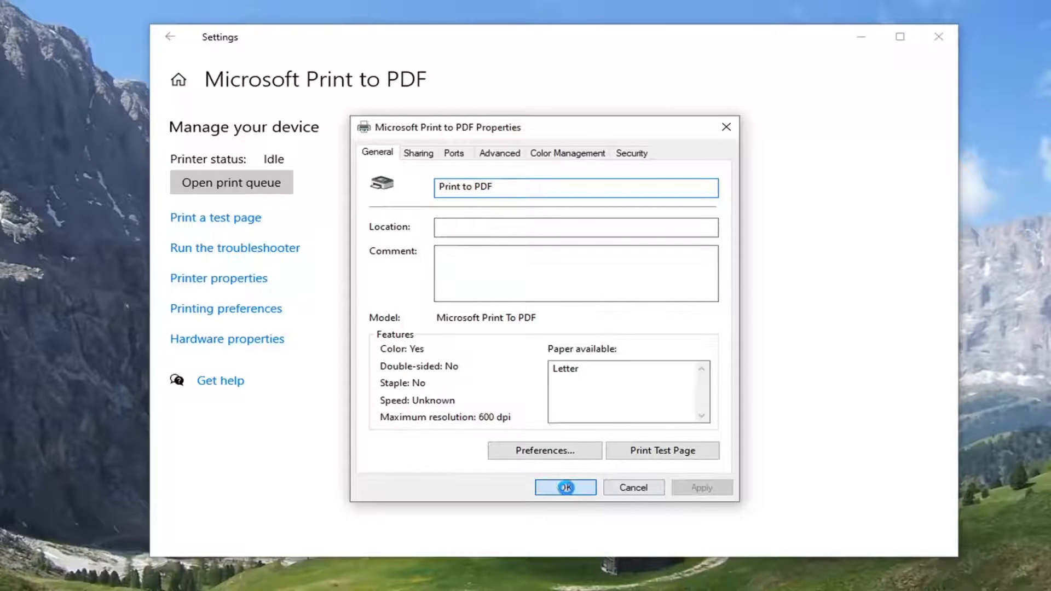
pyautogui.click(565, 487)
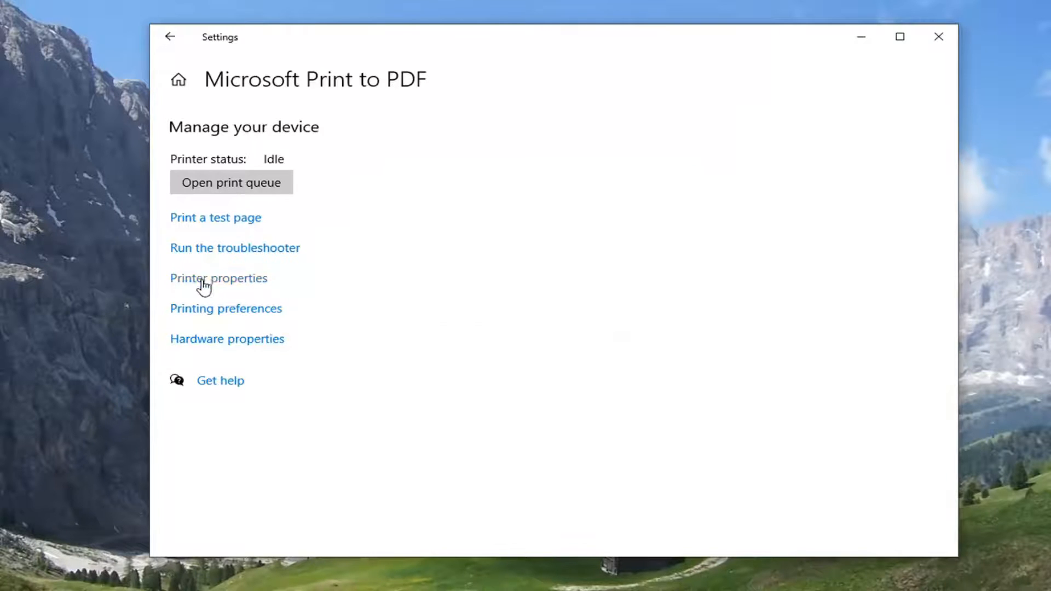
# - Reopen the printer's properties and dismiss the 'properties cannot be displayed' error
pyautogui.click(218, 278)
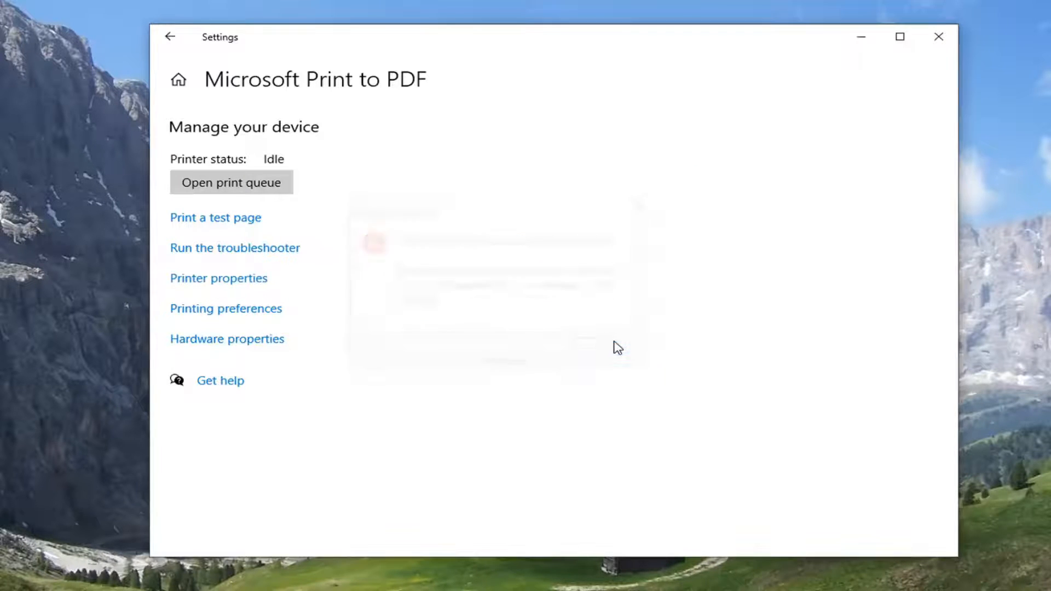
pyautogui.click(218, 278)
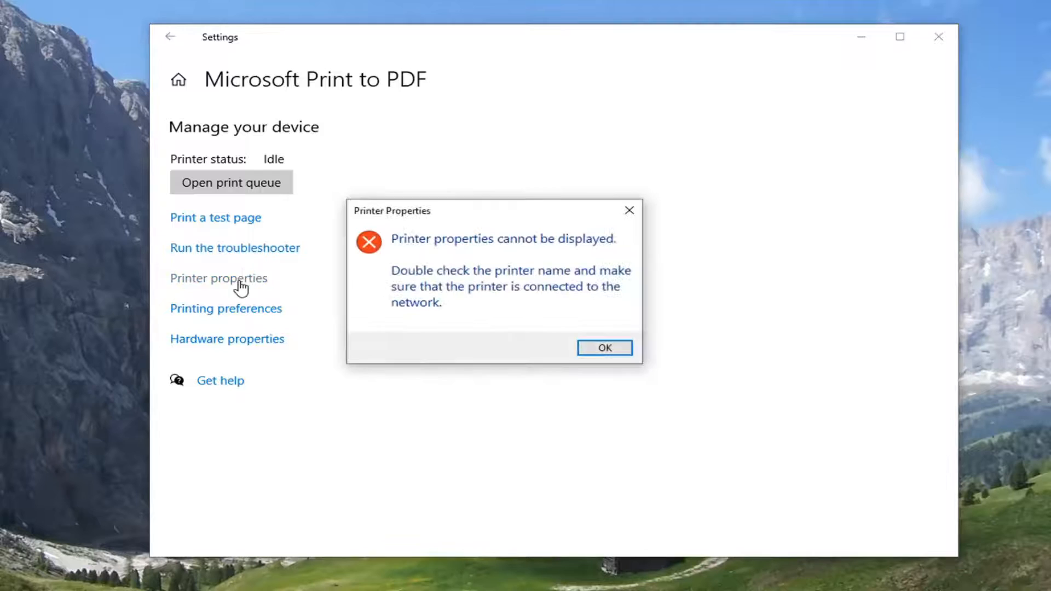
pyautogui.click(605, 348)
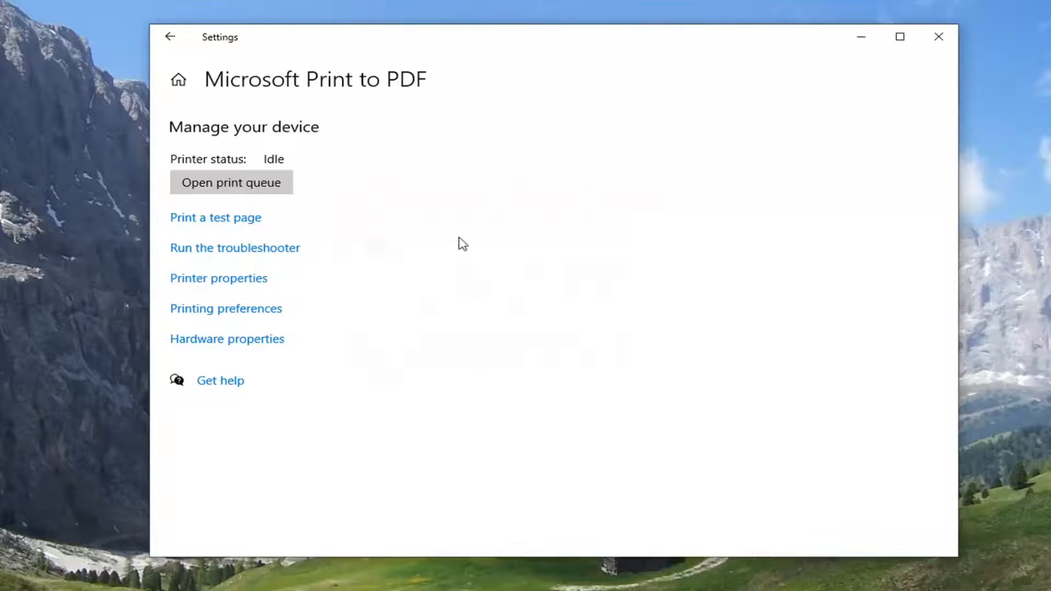
# - Verify the printer now lists as 'Print to PDF' in Printers & scanners, then close Settings
pyautogui.click(172, 37)
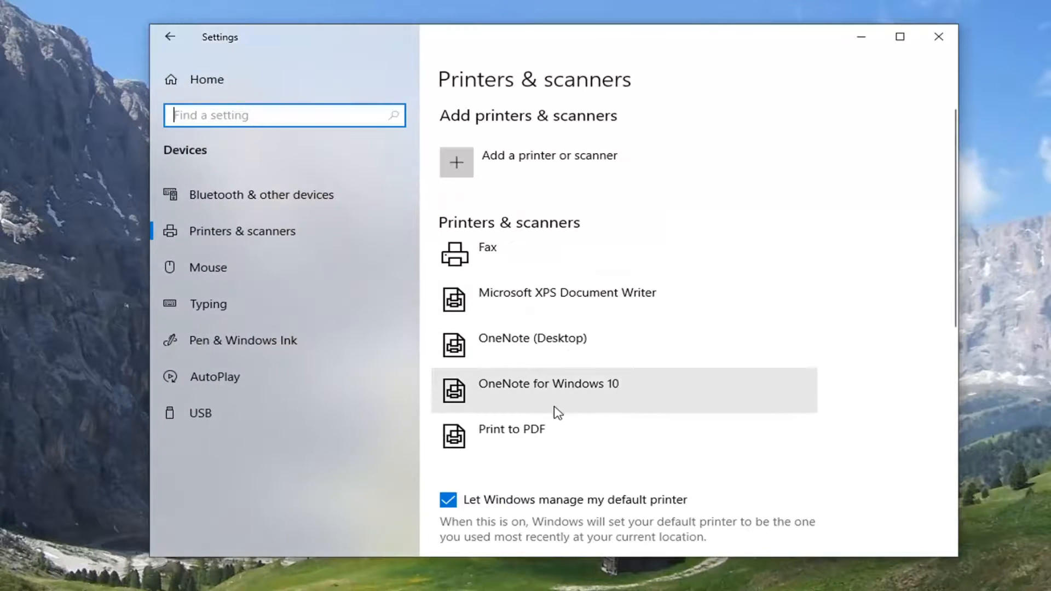
pyautogui.click(521, 434)
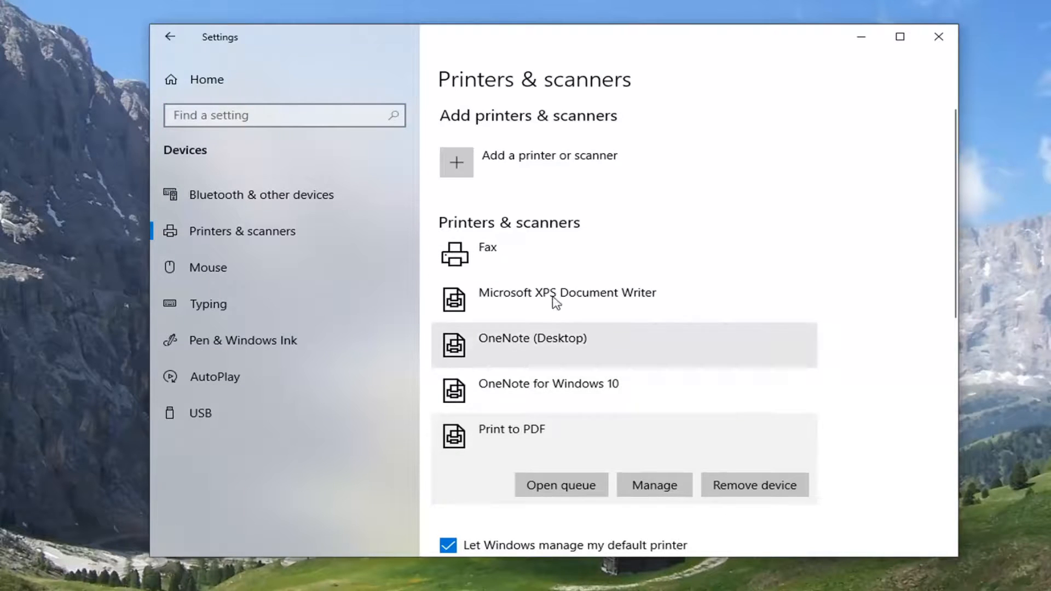
pyautogui.scroll(-3)
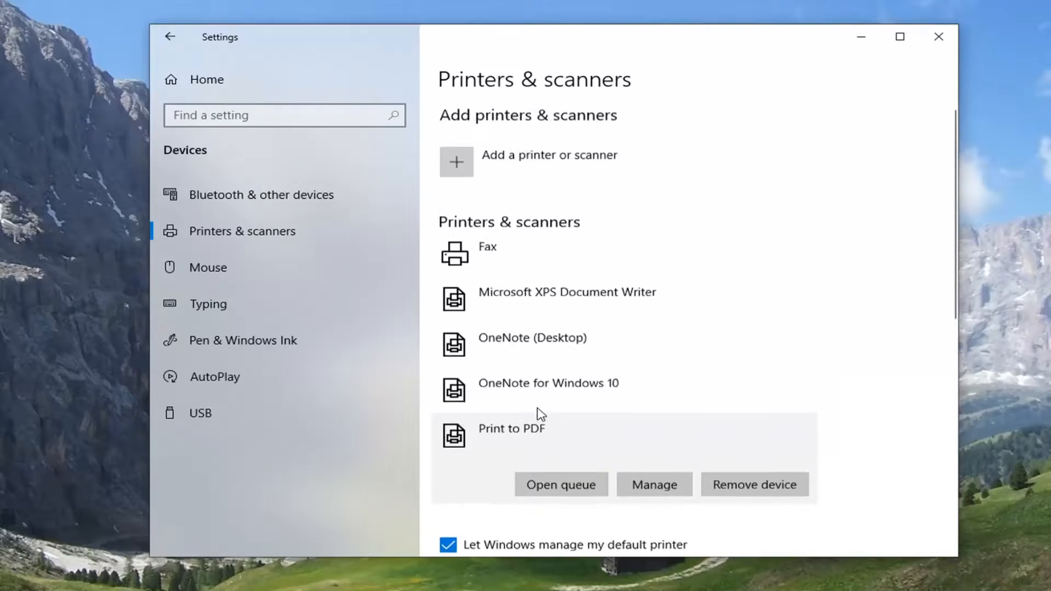
pyautogui.moveTo(924, 67)
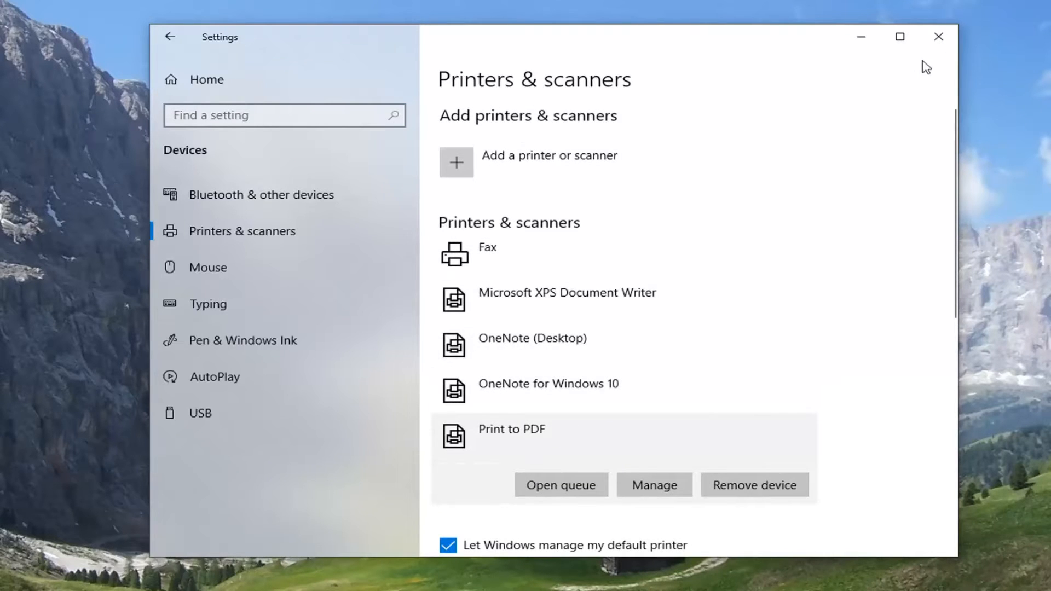
pyautogui.click(938, 37)
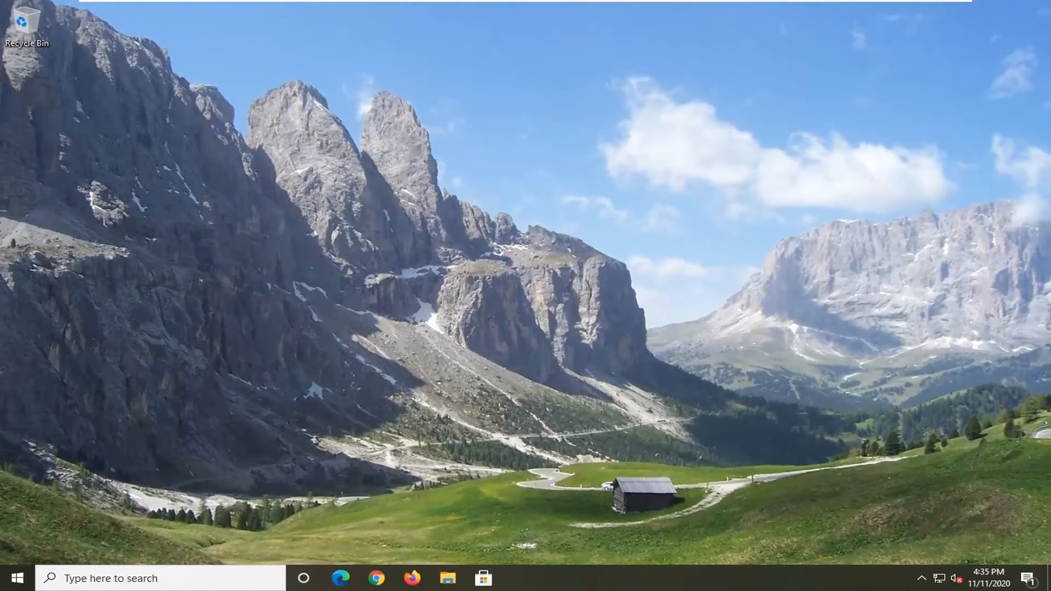